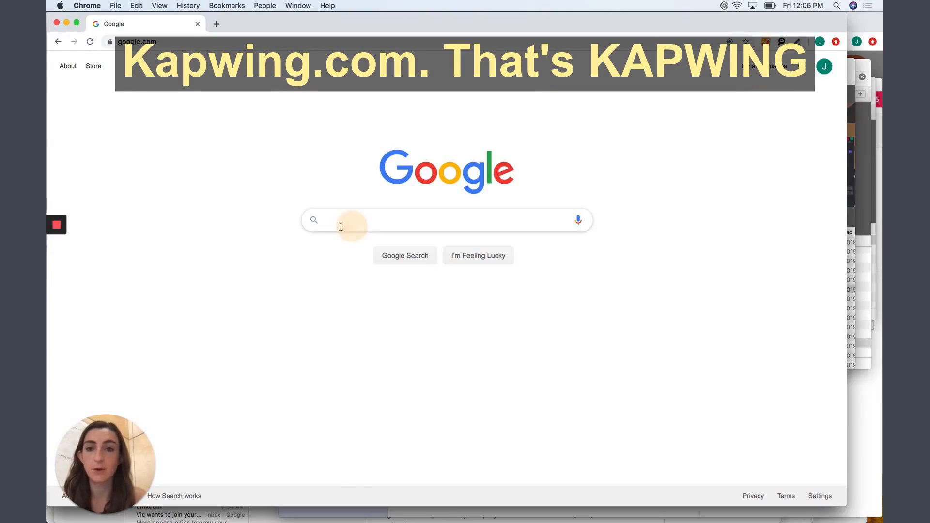
Search Google for Kapwing, reach its Tools page and filter the list to 'Cro' for Crop Video.
{"action": "type", "text": "kap"}
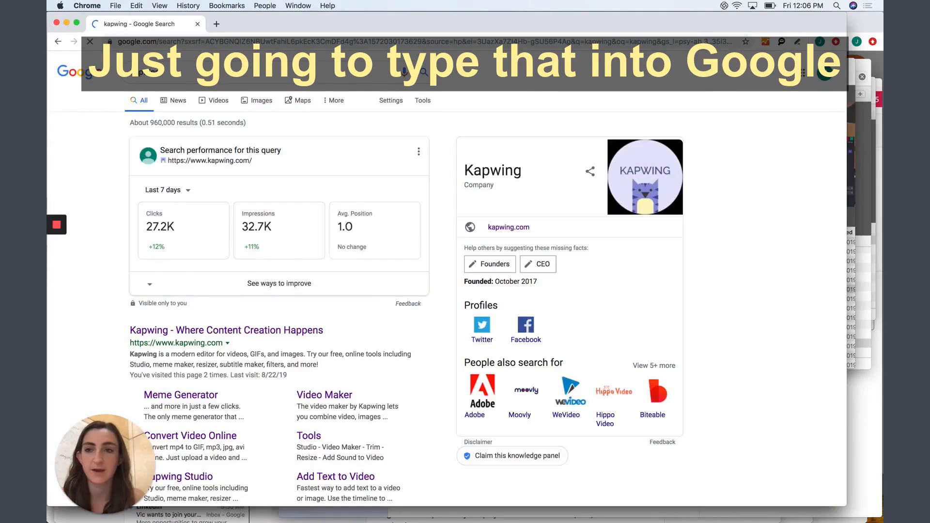
{"action": "left_click", "coordinate": [226, 330]}
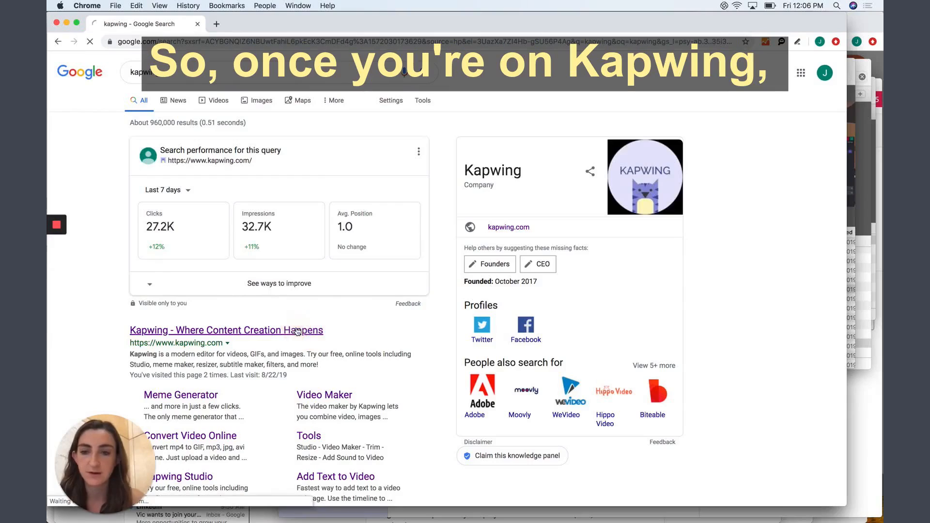
{"action": "left_click", "coordinate": [226, 330]}
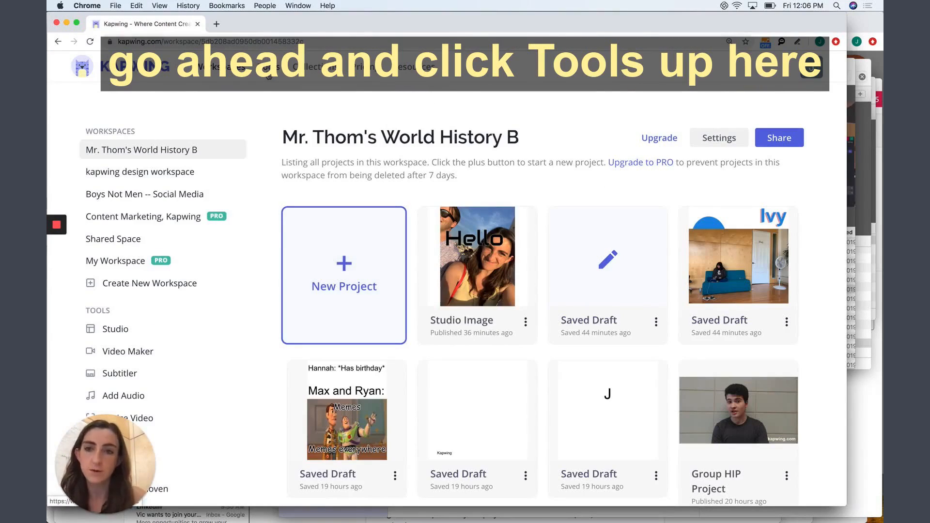
{"action": "left_click", "coordinate": [270, 67]}
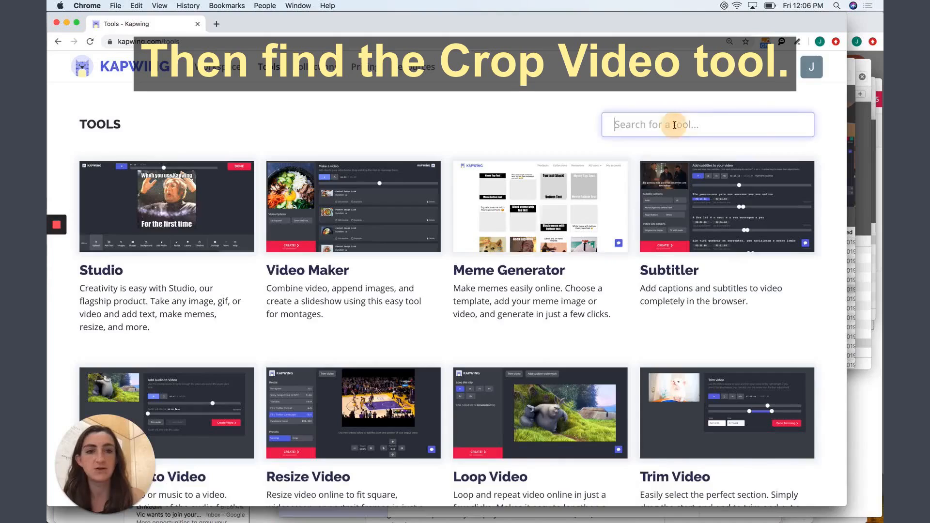
{"action": "type", "text": "Cro"}
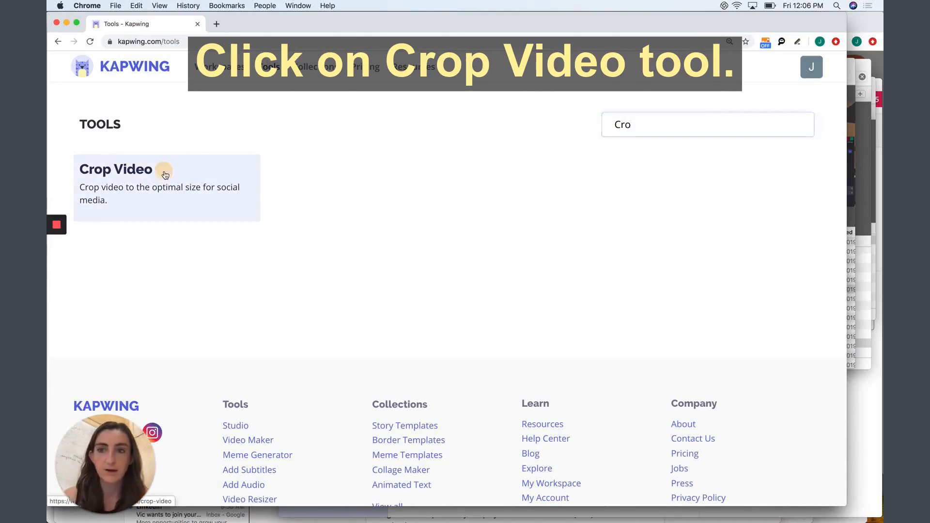
Start the Crop Video tool and drop the .MOV band clip from Finder into its upload area.
{"action": "left_click", "coordinate": [115, 169]}
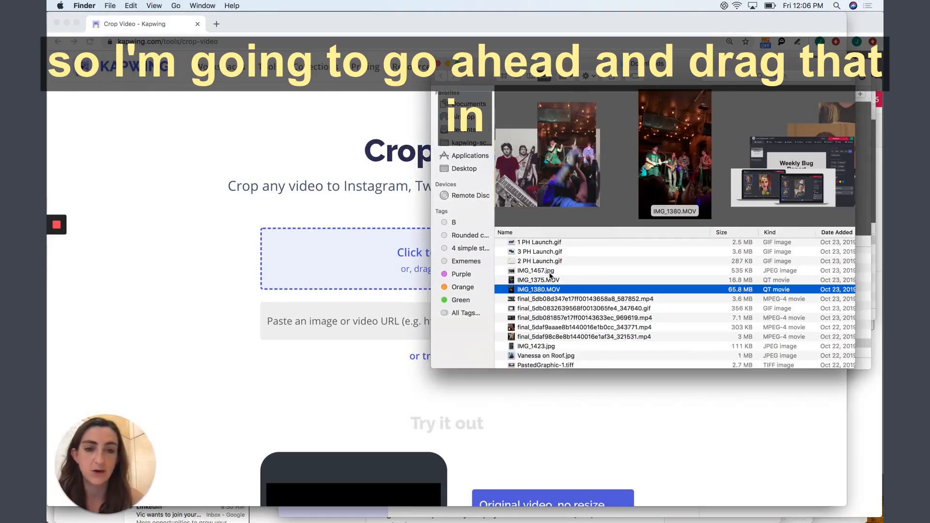
{"action": "left_click_drag", "start_coordinate": [540, 290], "coordinate": [374, 255]}
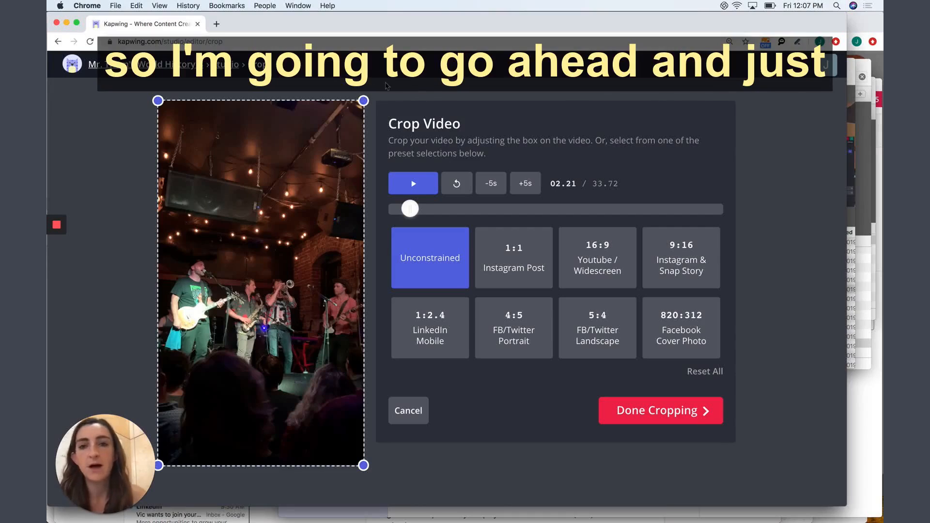
Tighten the crop box around the performers, trimming the ceiling and crowd.
{"action": "left_click_drag", "start_coordinate": [364, 101], "coordinate": [363, 116]}
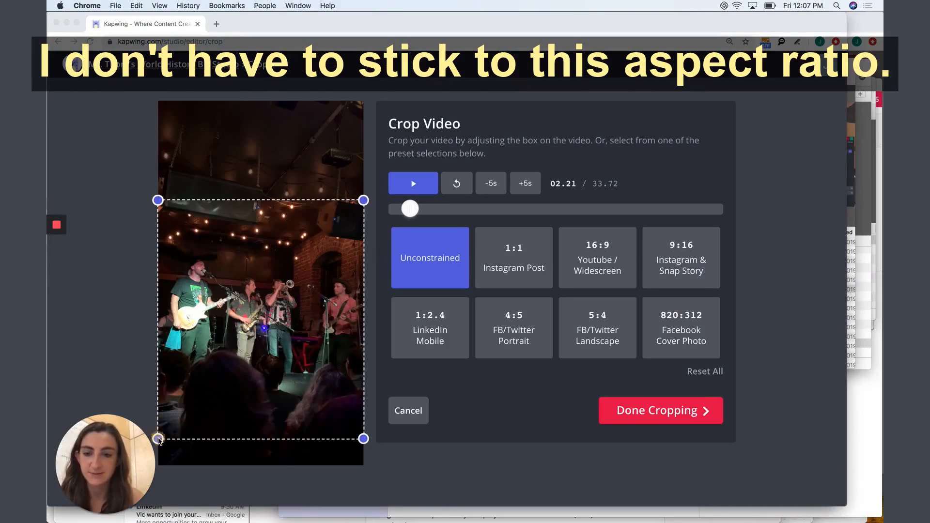
{"action": "mouse_move", "coordinate": [172, 226]}
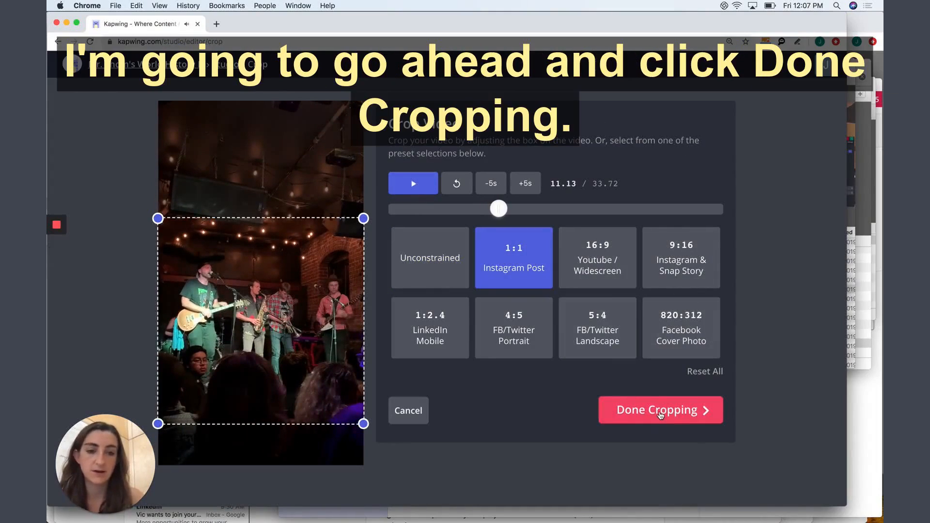
Finish cropping and add a 'Noah's Band' text caption in the Studio editor.
{"action": "left_click", "coordinate": [659, 410]}
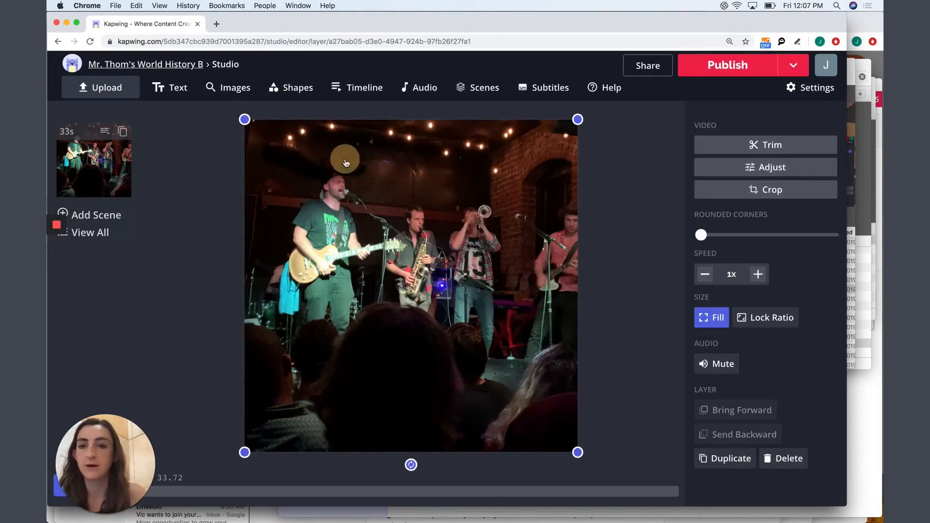
{"action": "left_click", "coordinate": [171, 87]}
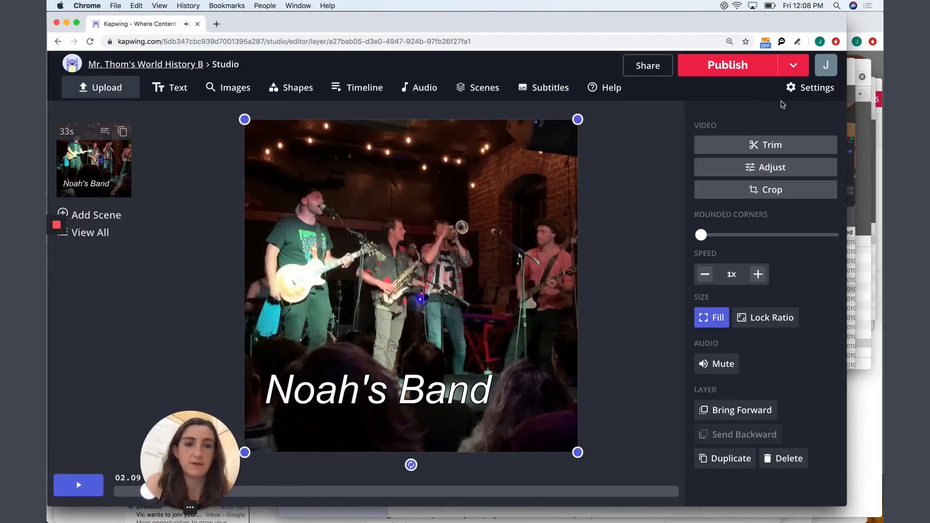
Trim the clip to 19 seconds, publish it as an mp4, then reopen it for editing.
{"action": "left_click", "coordinate": [765, 144]}
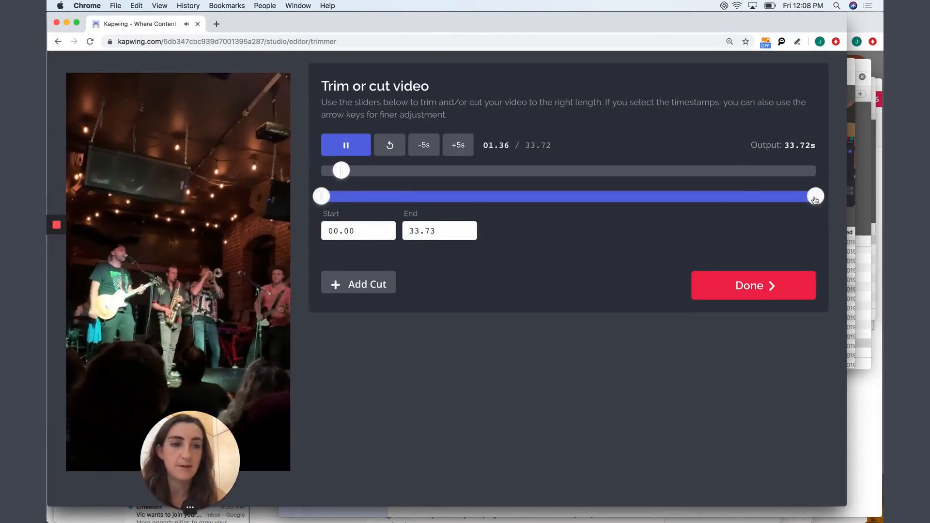
{"action": "left_click", "coordinate": [751, 285]}
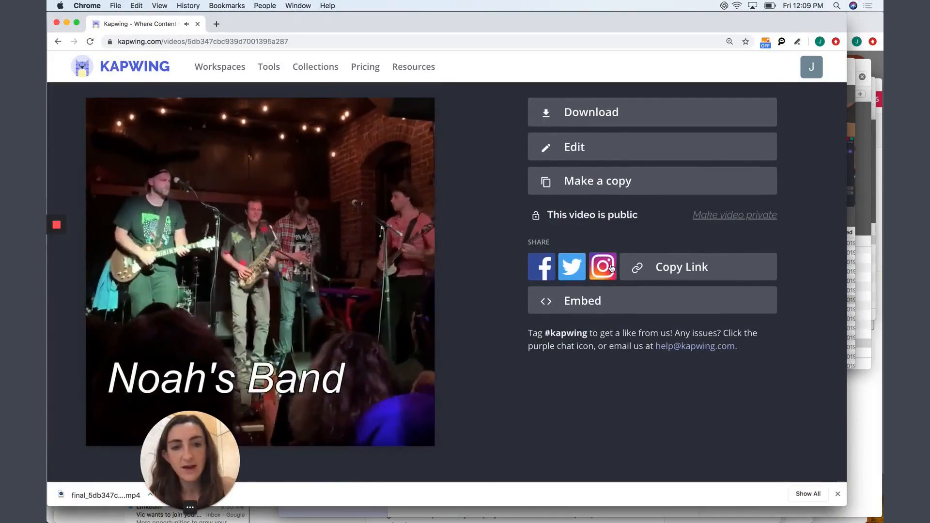
{"action": "left_click", "coordinate": [572, 146]}
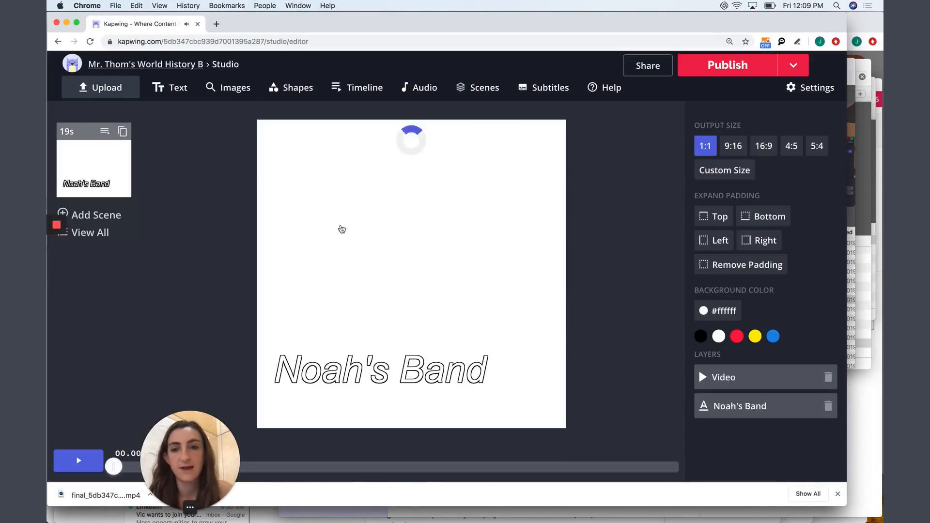